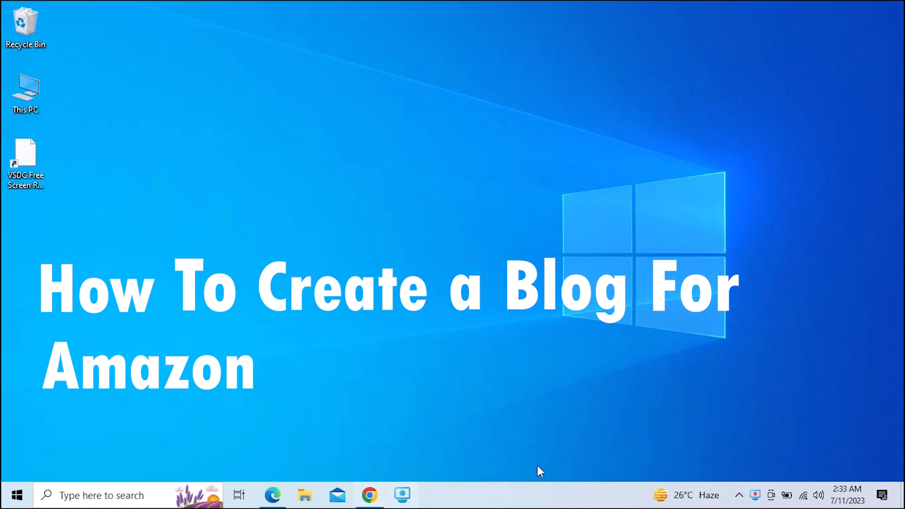
Launch Google Chrome from the taskbar and begin setting up a new Blogger blog.
click(369, 495)
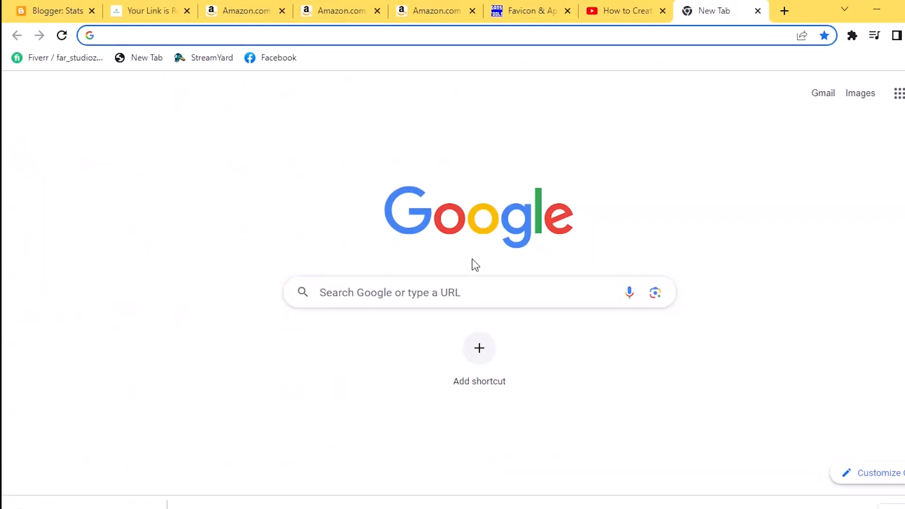
click(51, 10)
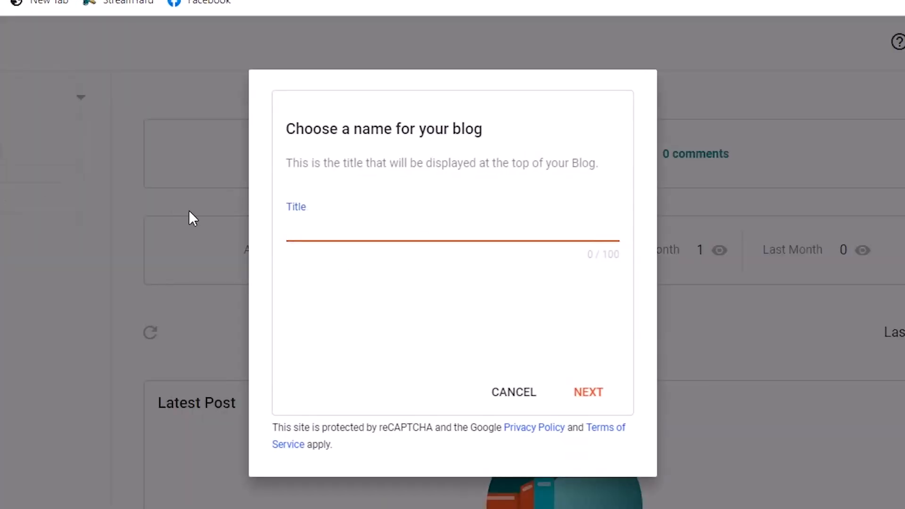
Title the blog 'Deals 46' and save it at the address deals46pak.blogspot.com.
text(Deals 46)
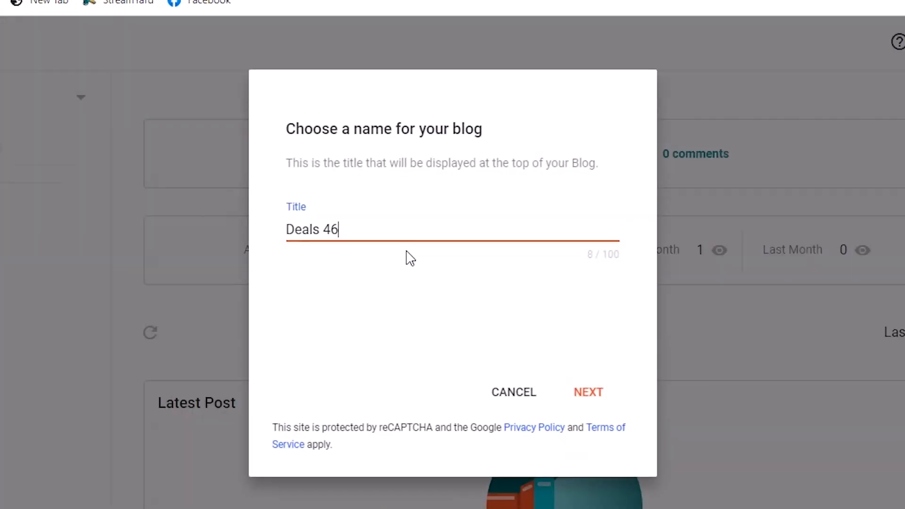
mouse_move(604, 398)
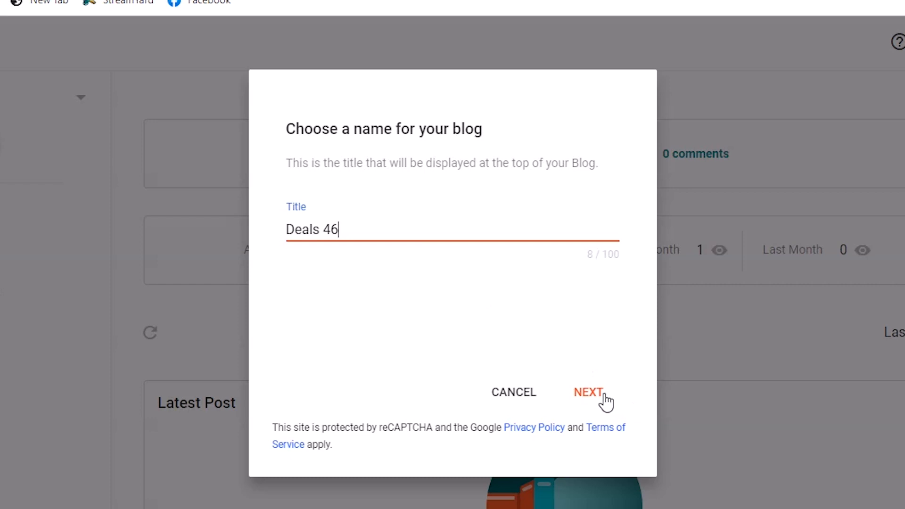
click(588, 392)
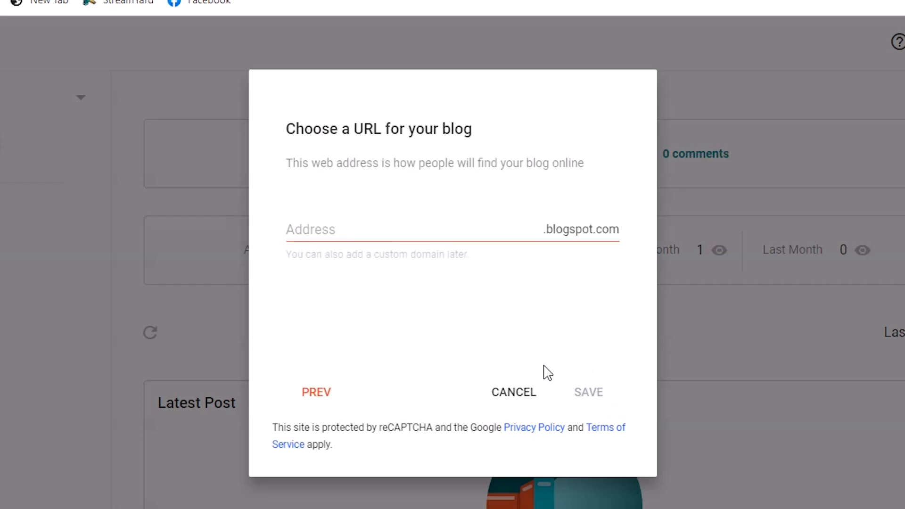
text(deals46pak)
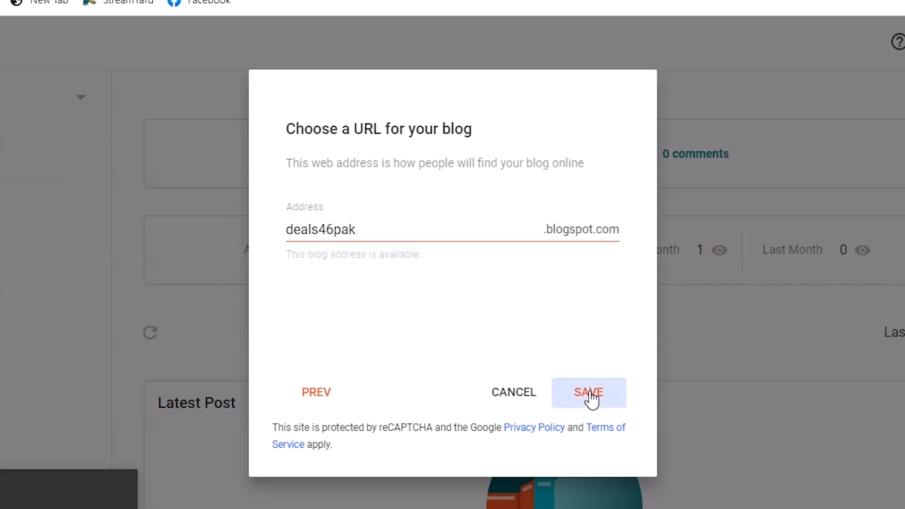
click(588, 393)
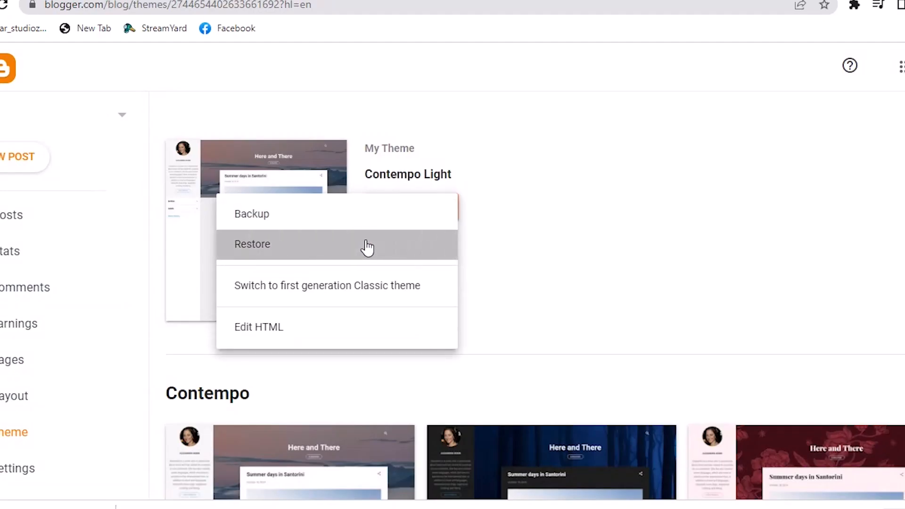
Restore the theme from the Affiliate blogger template XML file and view the live blog.
click(252, 244)
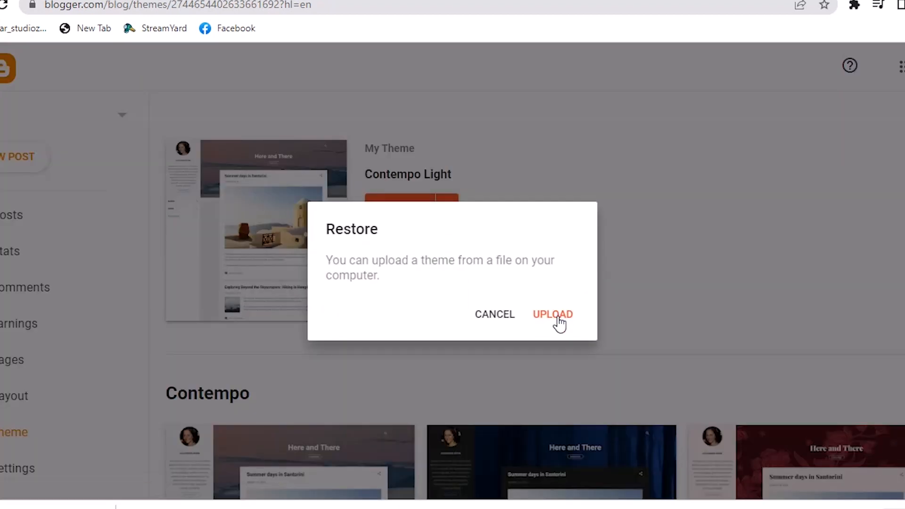
click(553, 313)
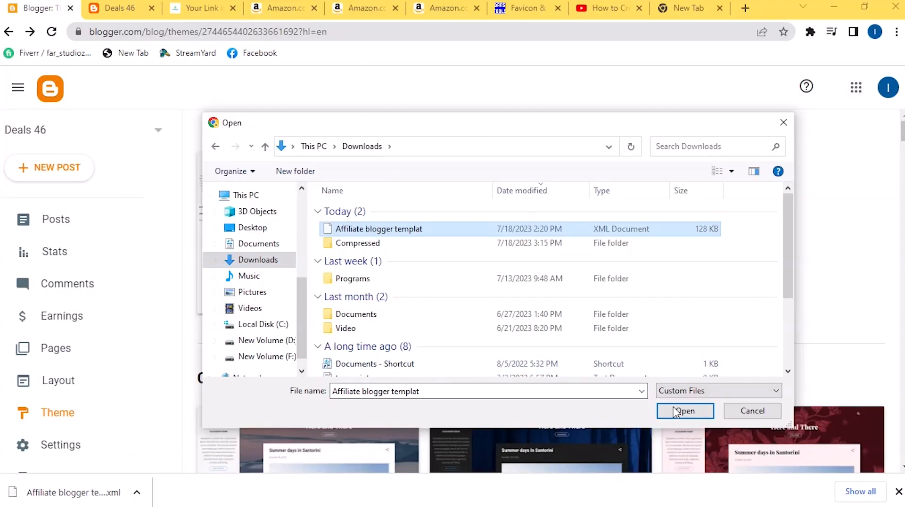
click(684, 411)
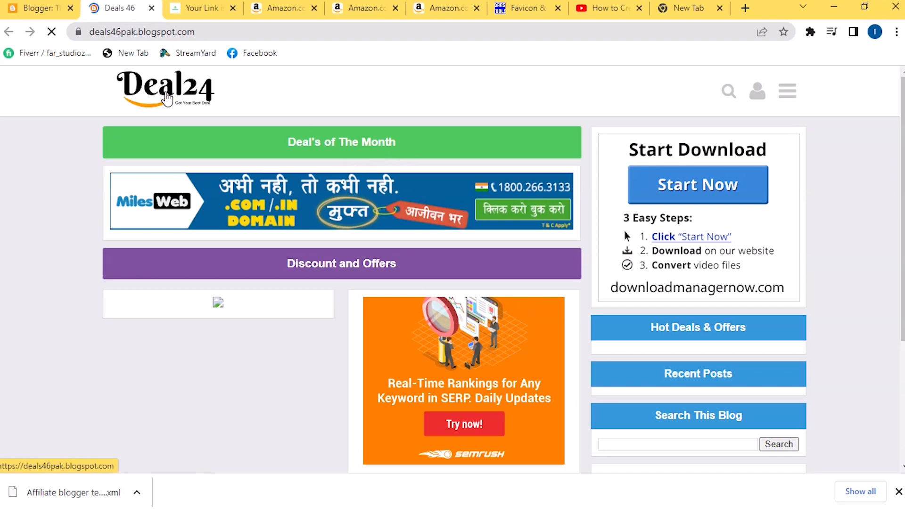
click(33, 8)
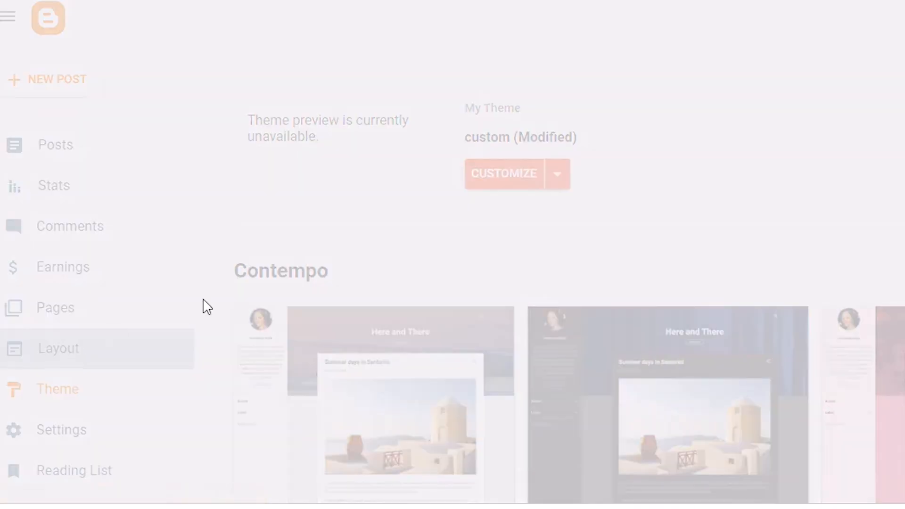
Upload 28460.jpg as the header image, shown instead of the title and description.
click(246, 244)
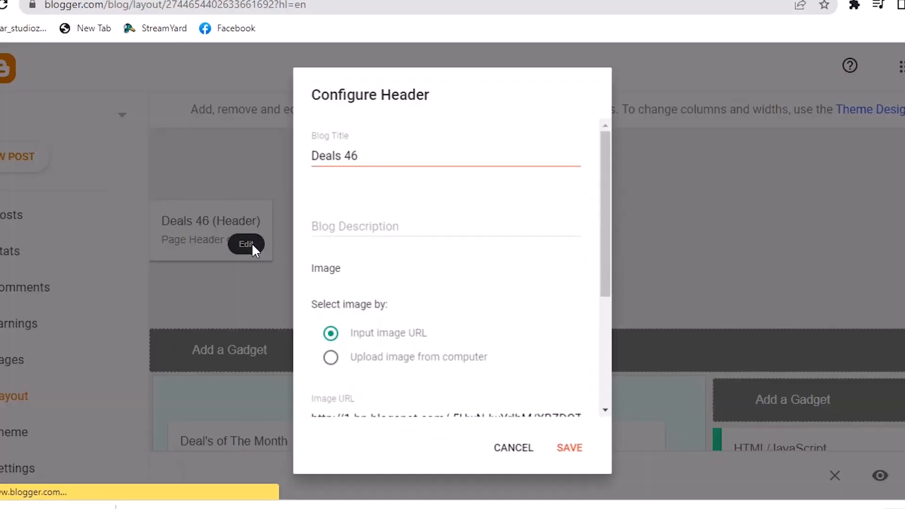
click(331, 357)
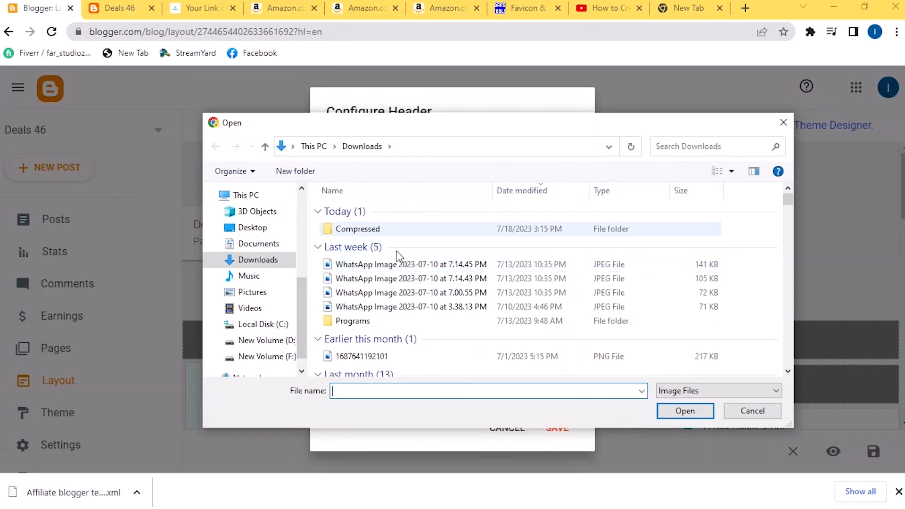
click(257, 260)
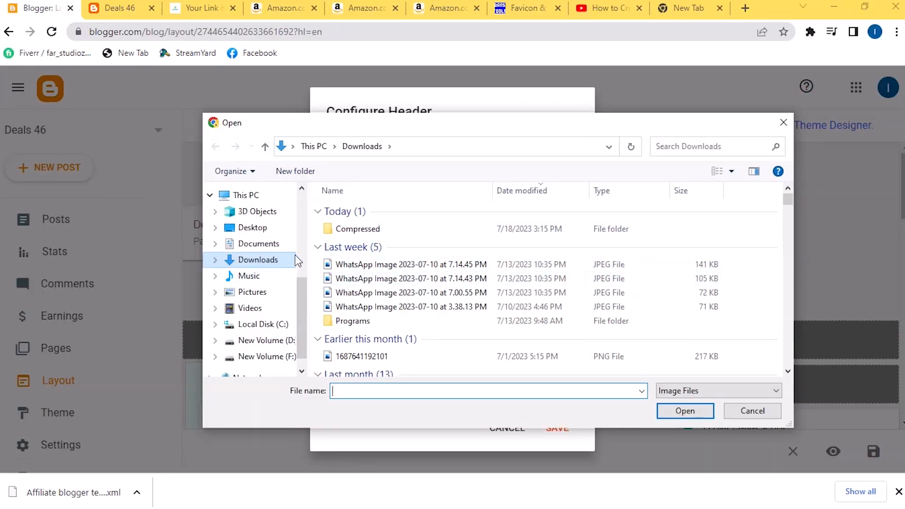
click(685, 410)
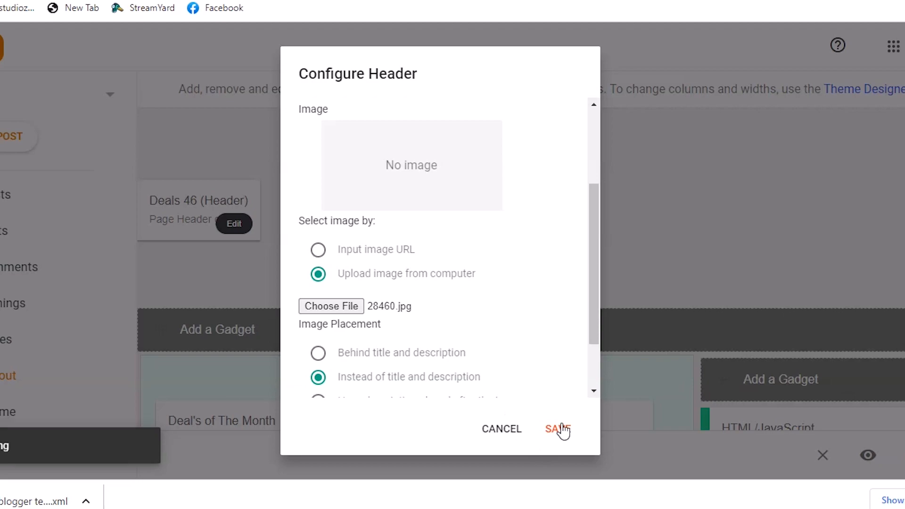
click(556, 429)
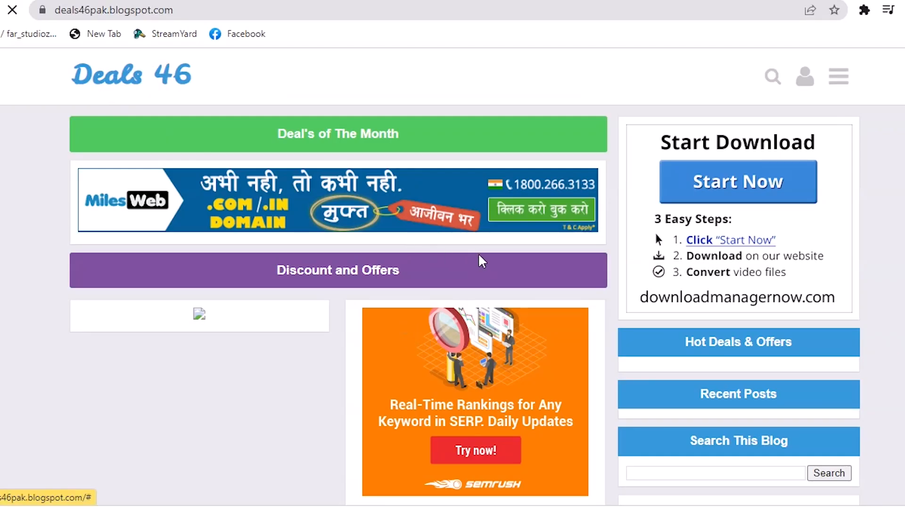
click(448, 8)
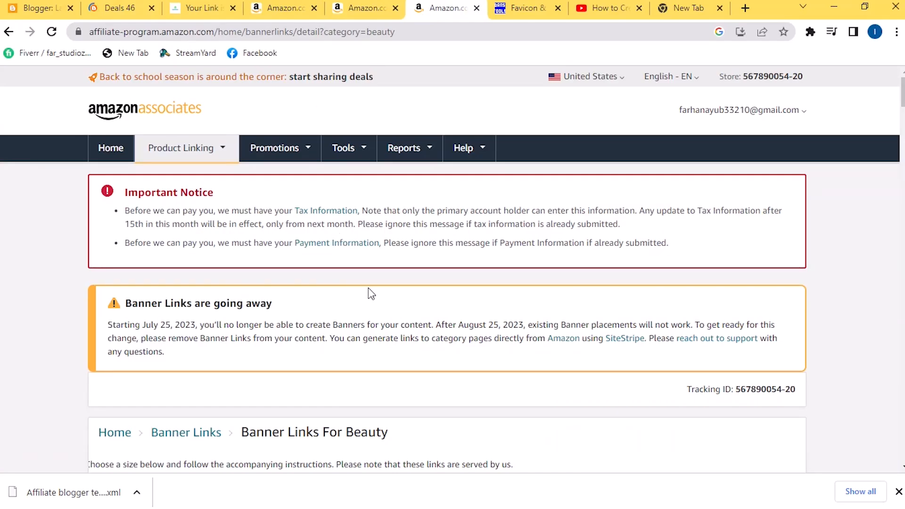
Highlight the 728 x 90 fashion banner's HTML under Product Linking > Banners, then return to Deals 46.
click(181, 147)
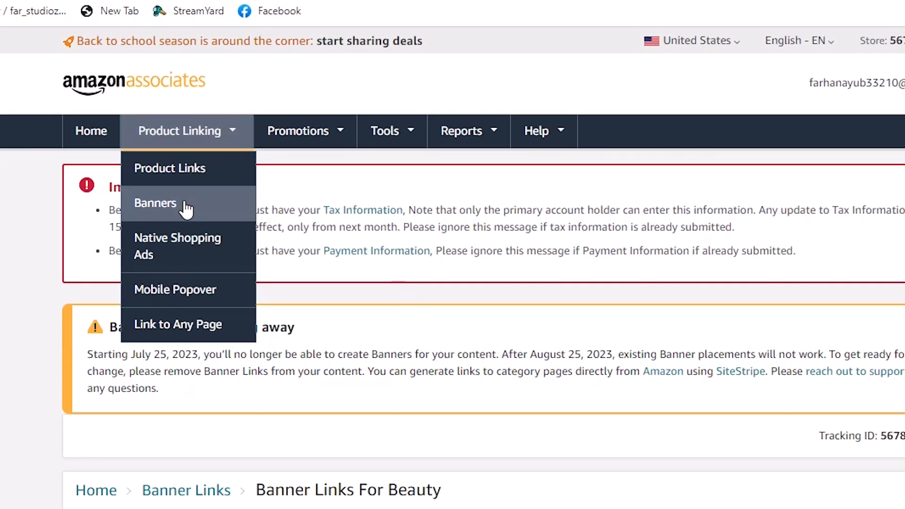
click(155, 203)
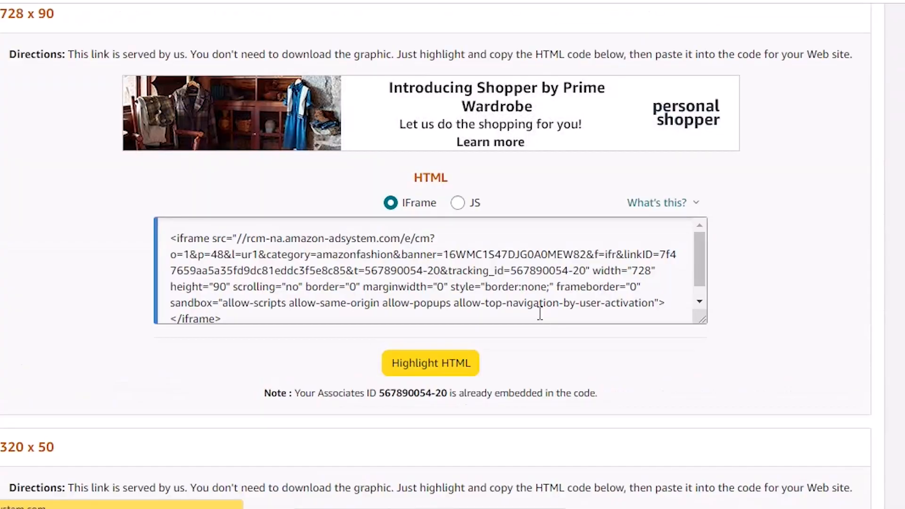
click(429, 362)
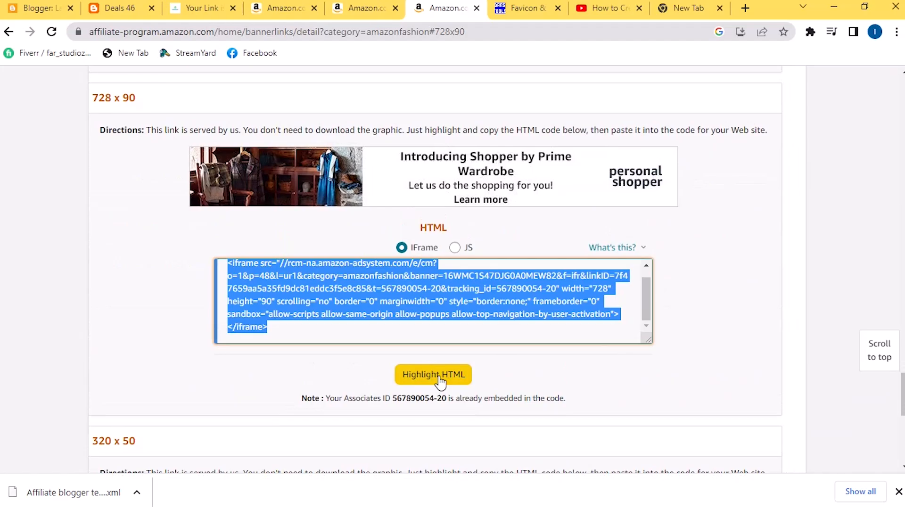
click(113, 8)
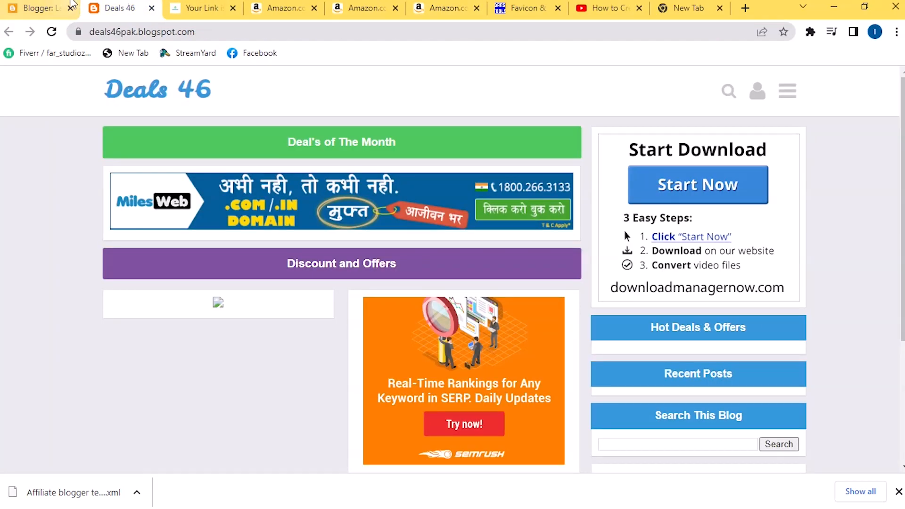
Paste the Amazon banner code into the Deal's of the Month HTML/JavaScript gadget and save.
click(34, 8)
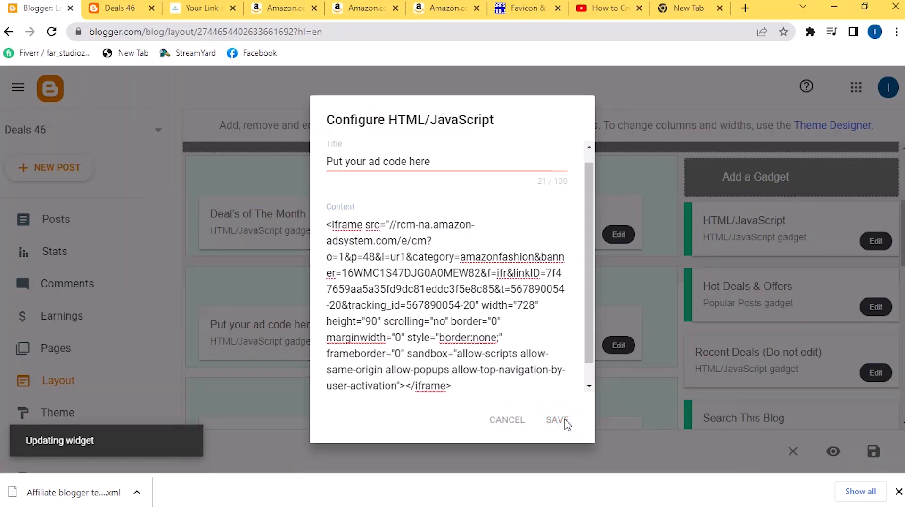
click(556, 420)
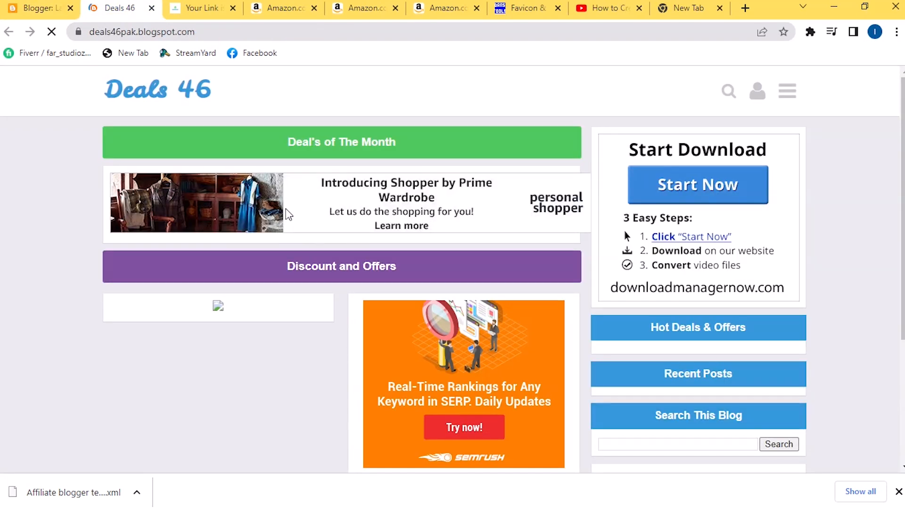
mouse_move(342, 155)
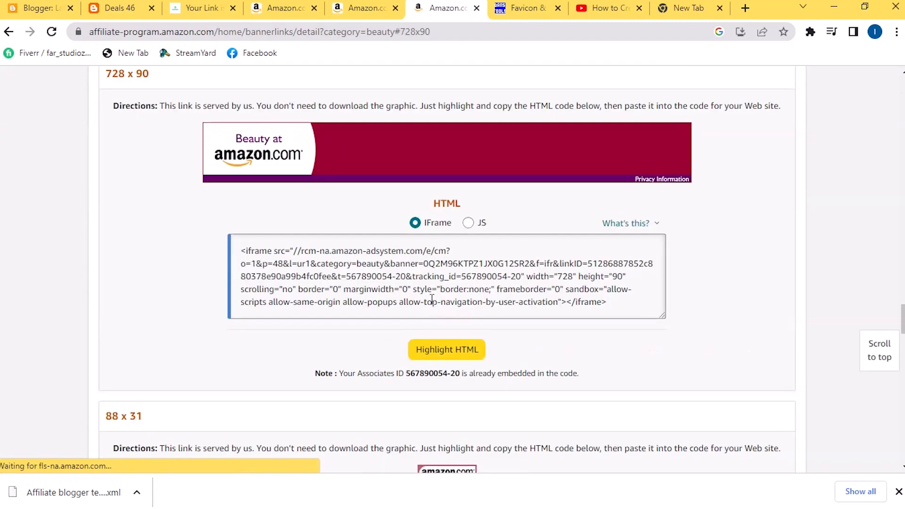
Copy the FSA Eligible Summer Essentials banner code into the sidebar HTML/JavaScript gadget.
click(32, 8)
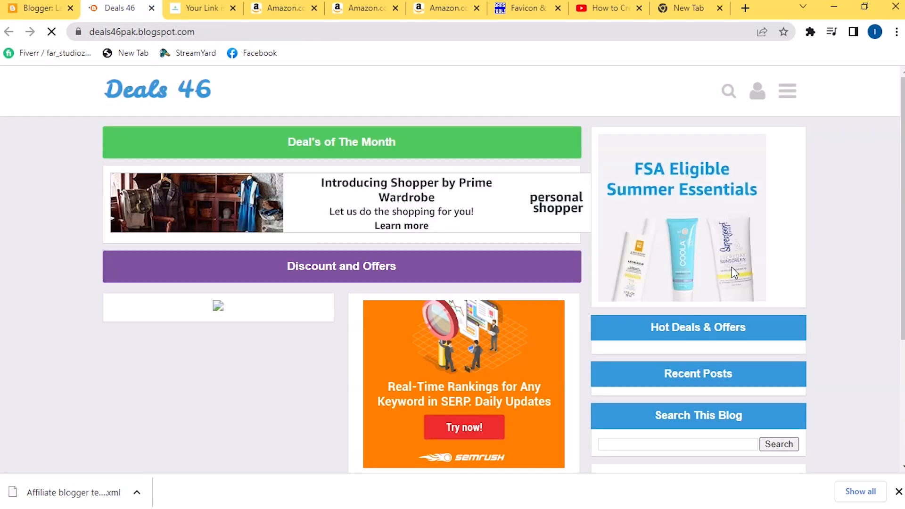
mouse_move(686, 276)
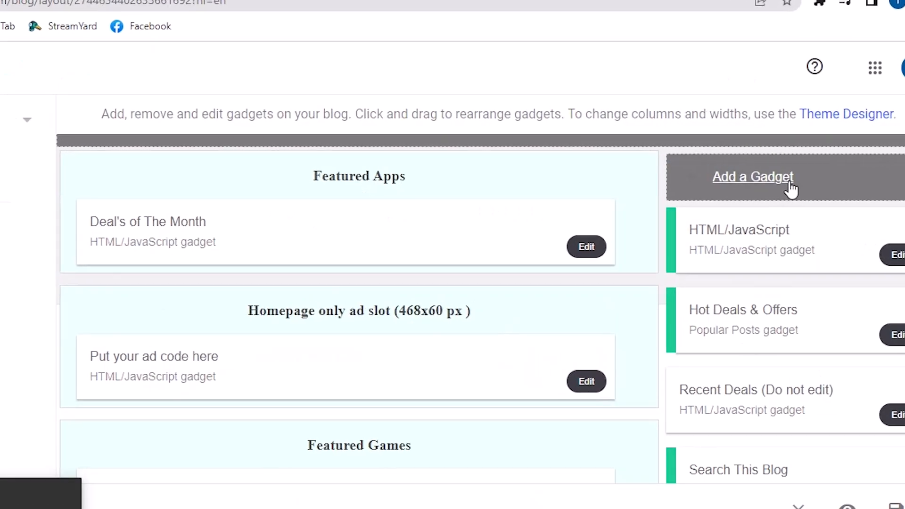
Add a sidebar HTML/JavaScript gadget holding the SiteStripe Text+Image link code.
click(753, 177)
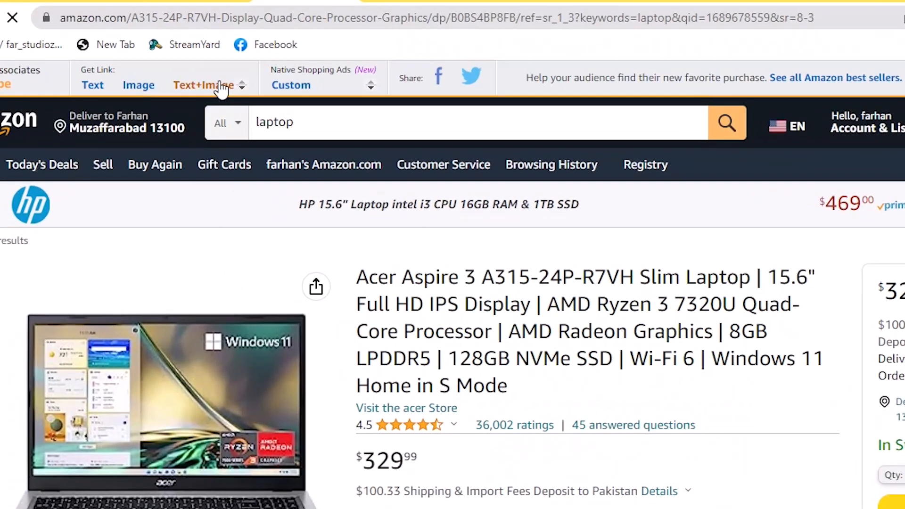
click(202, 85)
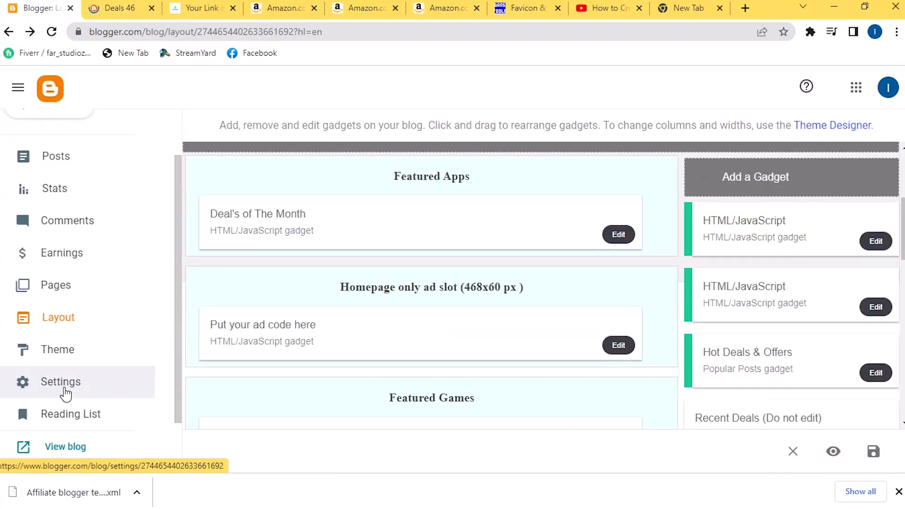
Generate a favicon and upload android-icon-96x96.png under Settings > Favicon.
click(687, 8)
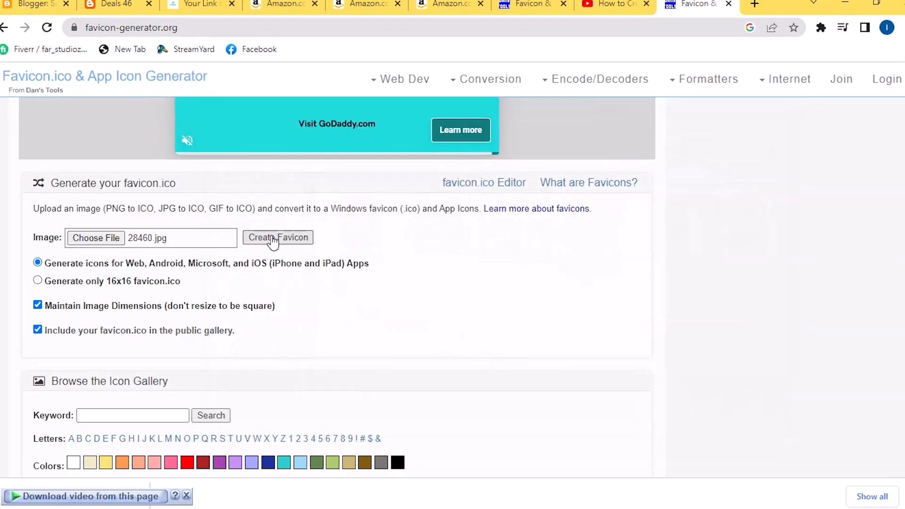
click(162, 196)
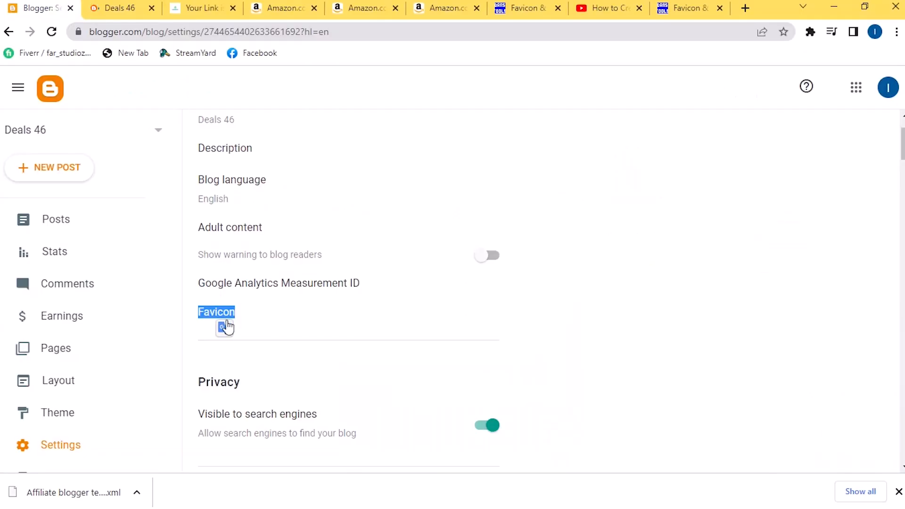
click(221, 327)
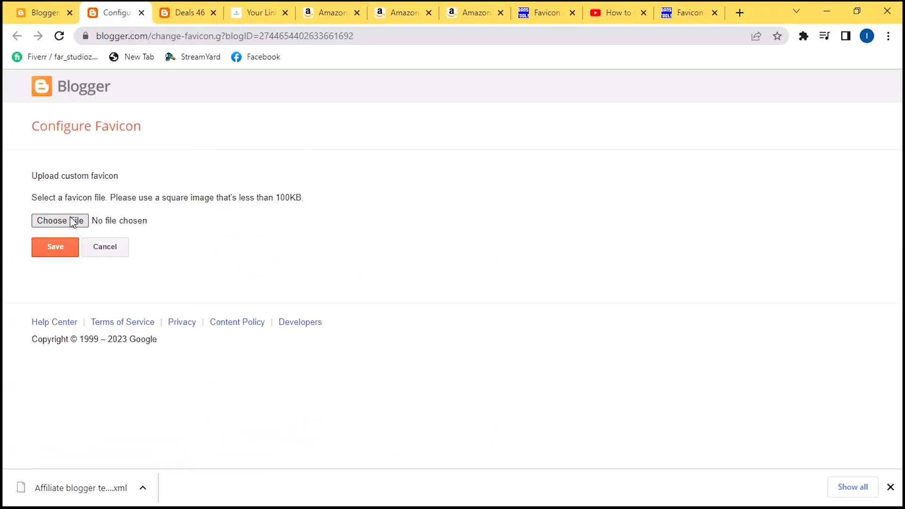
click(60, 221)
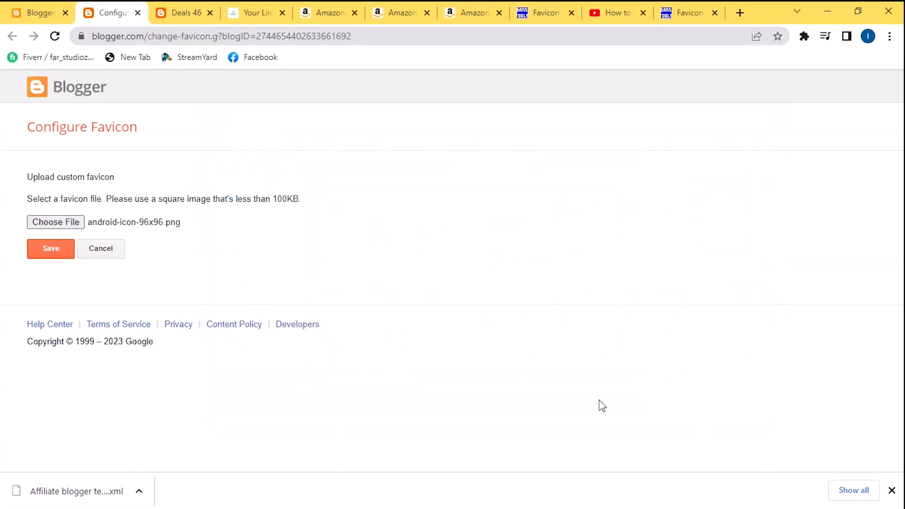
click(182, 13)
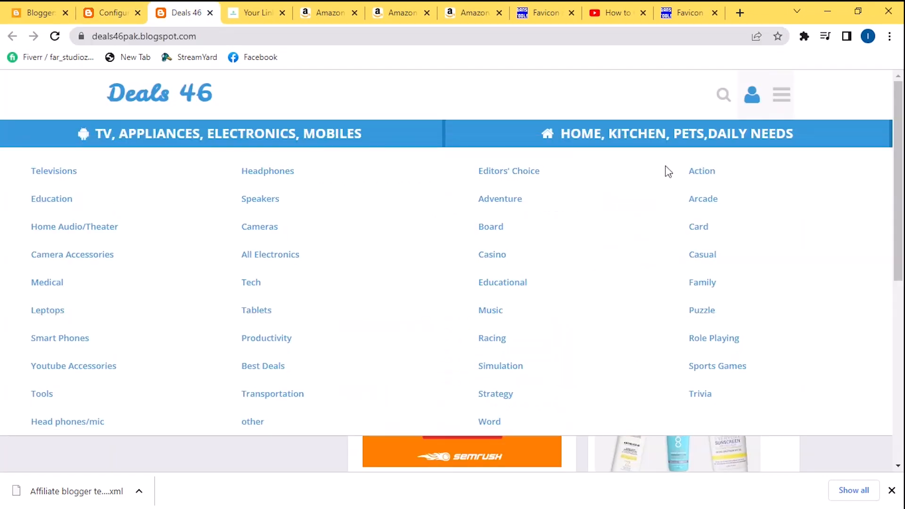
Paste the Acer Aspire 3 title, product image and About this item bullets into a new post.
click(327, 13)
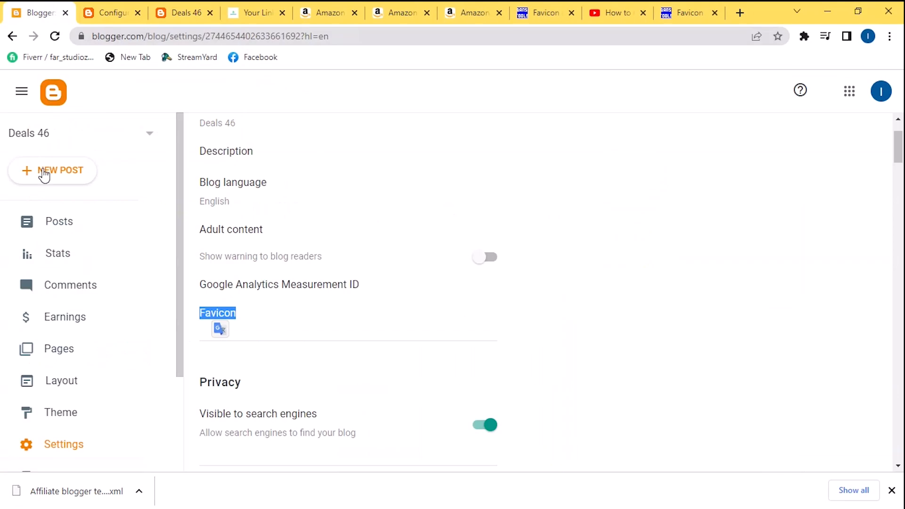
click(61, 171)
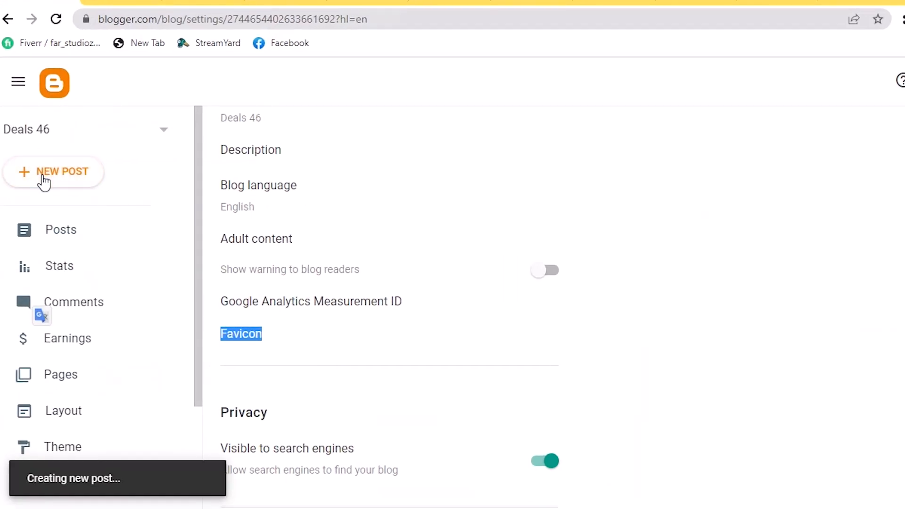
click(54, 172)
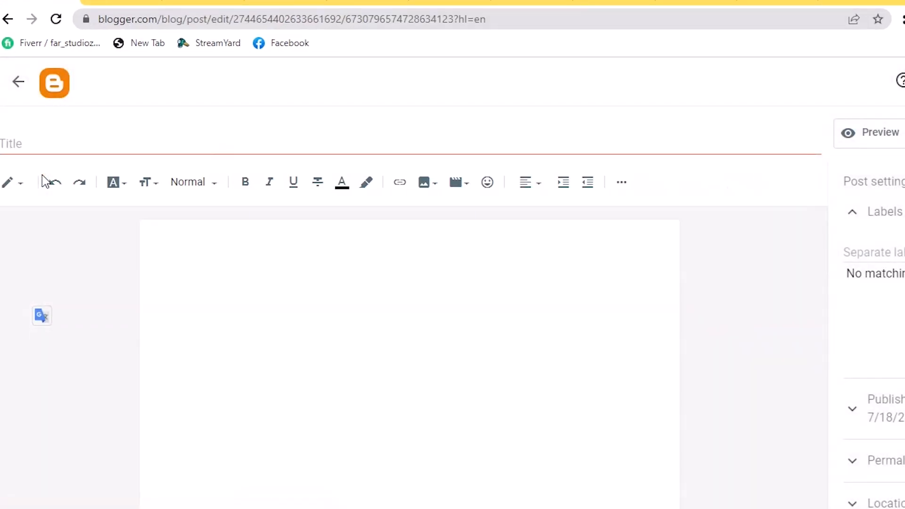
click(400, 13)
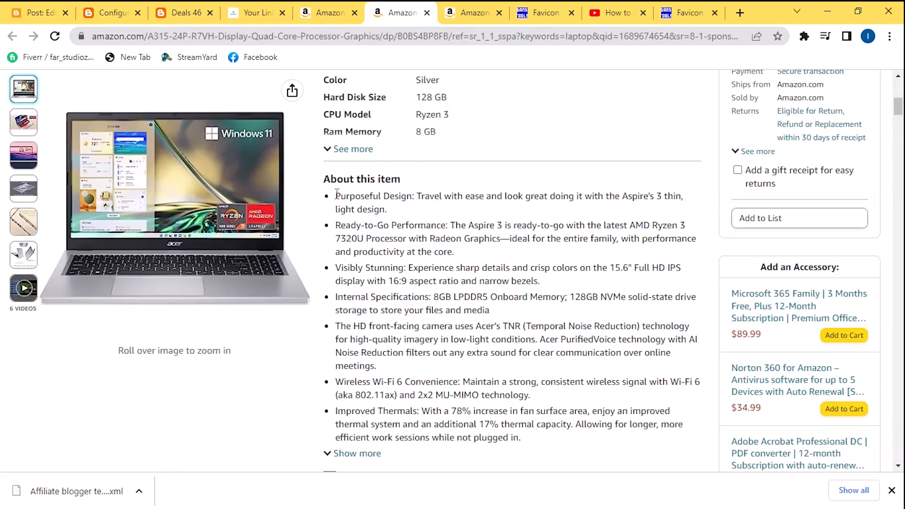
click(38, 13)
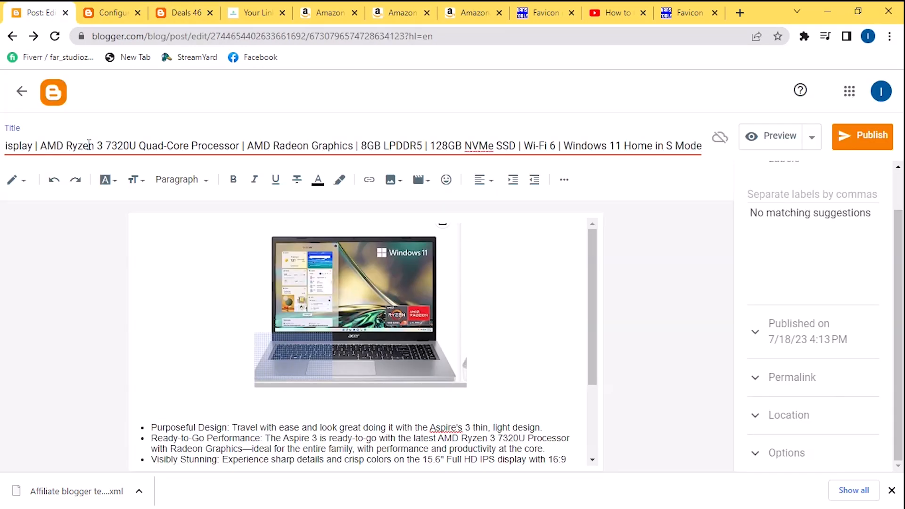
click(862, 136)
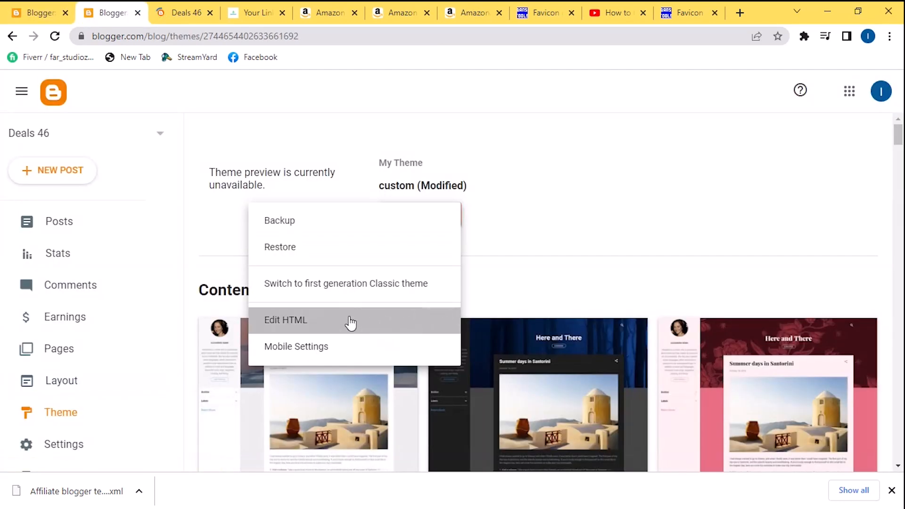
Replace the Leptops menu href '#' with the laptop post URL, save, and test the link.
click(285, 320)
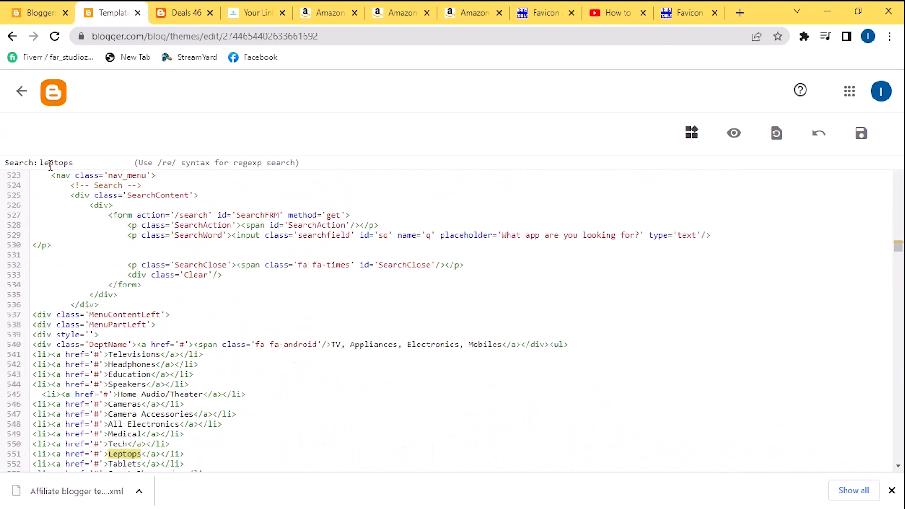
scroll(down, 3)
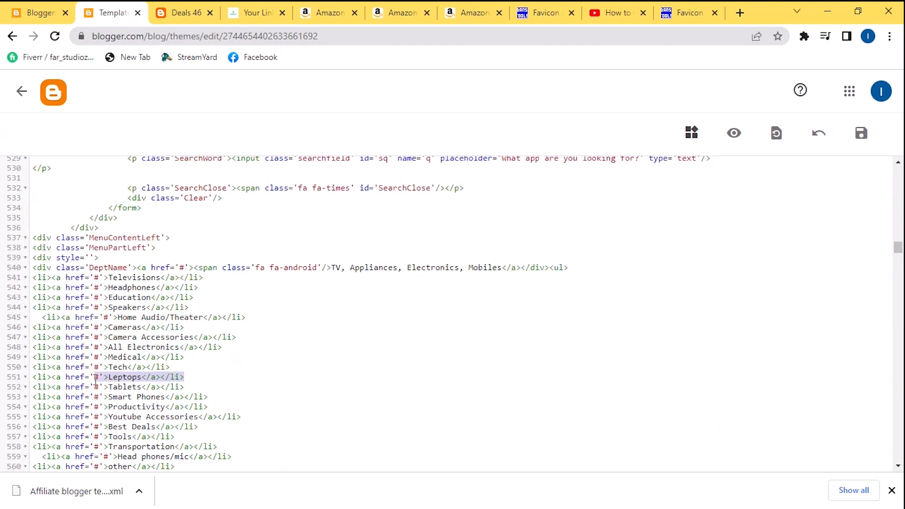
click(861, 133)
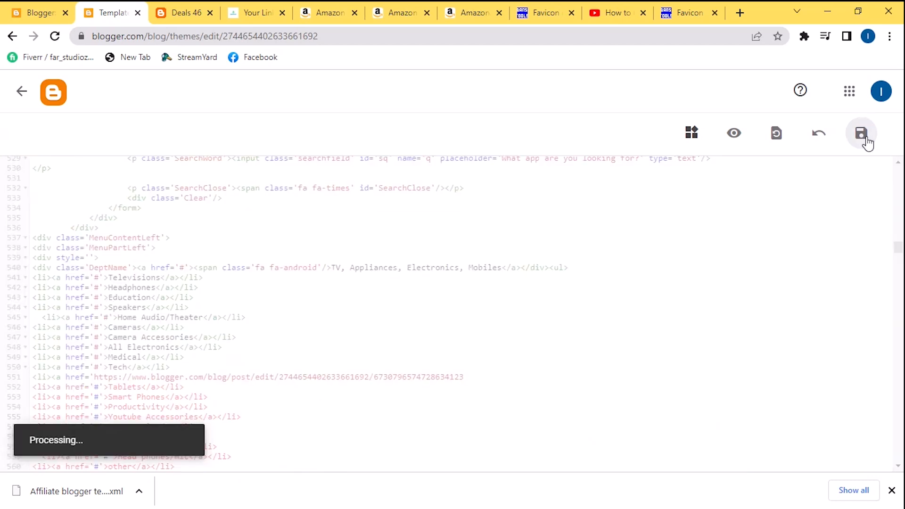
click(183, 13)
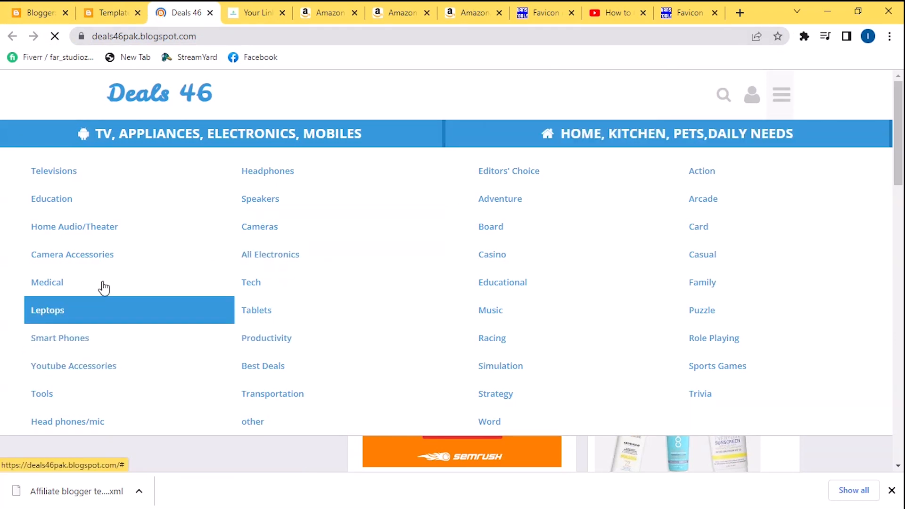
click(47, 310)
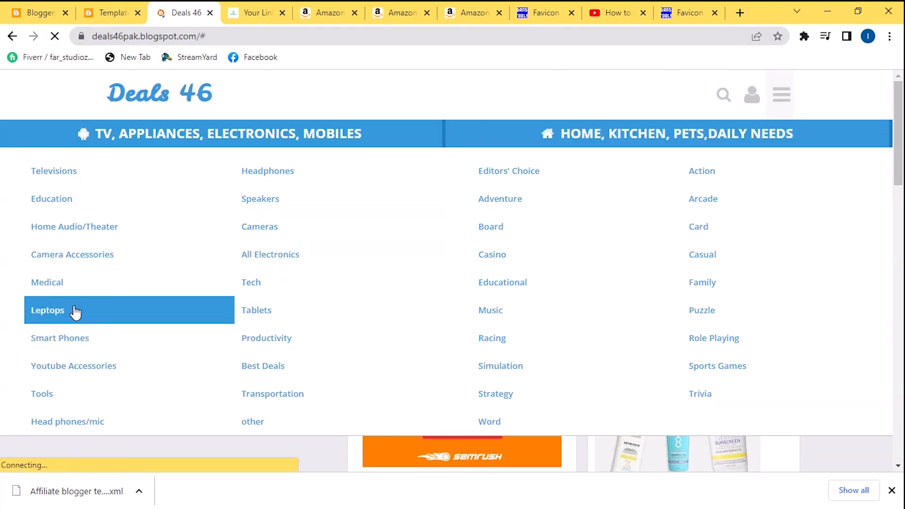